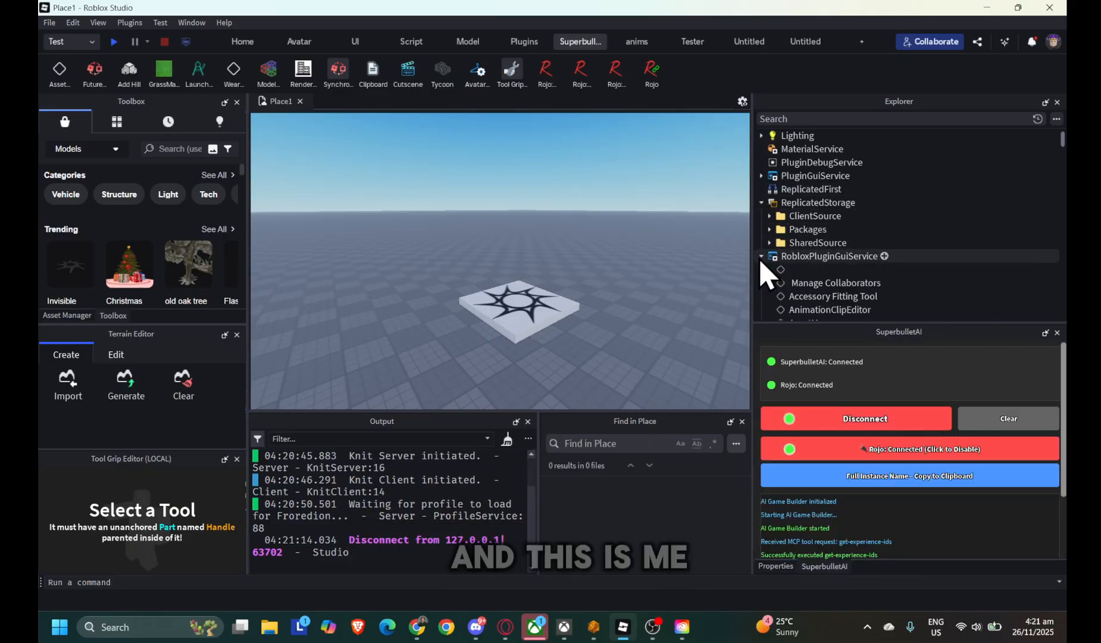
- Ask SuperbulletAI to add a fireball skill via the chat box
scroll("down", 3)
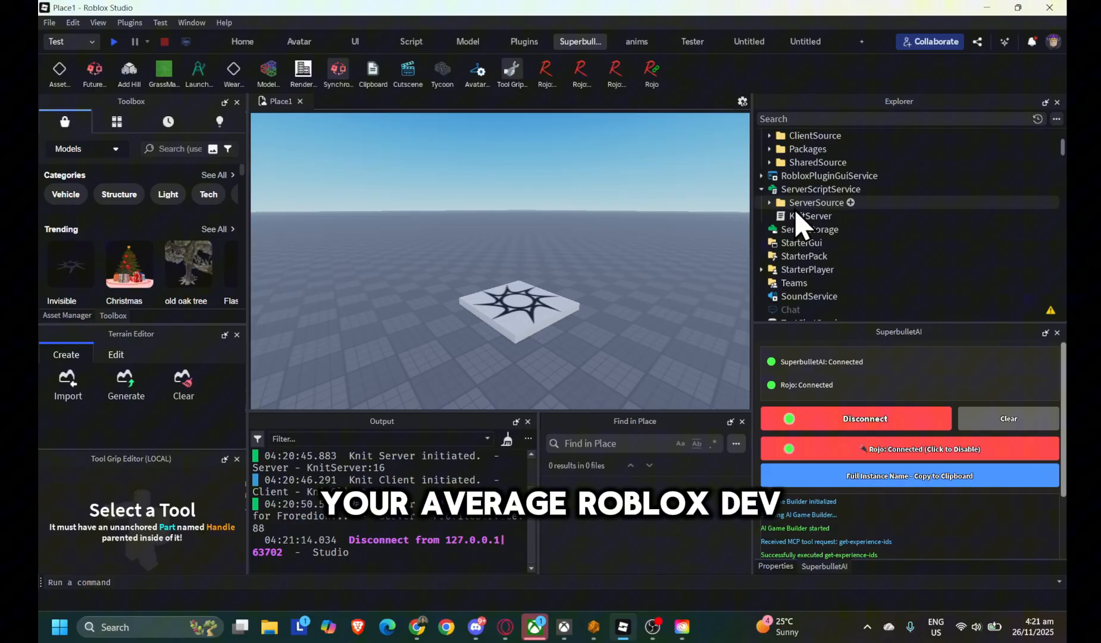
mouse_move(776, 218)
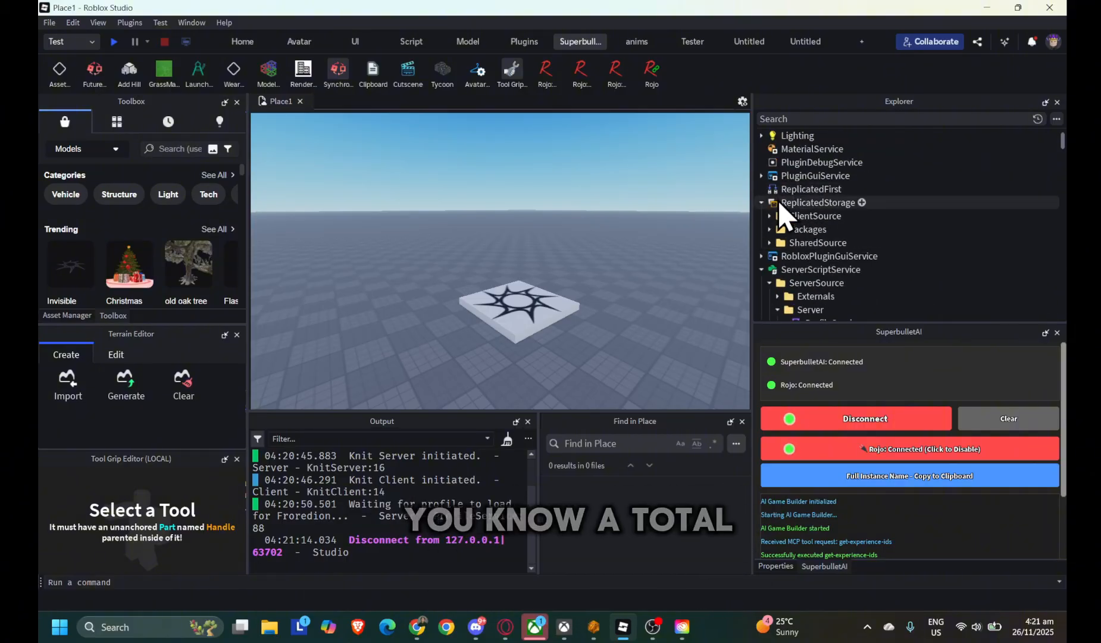
left_click(771, 216)
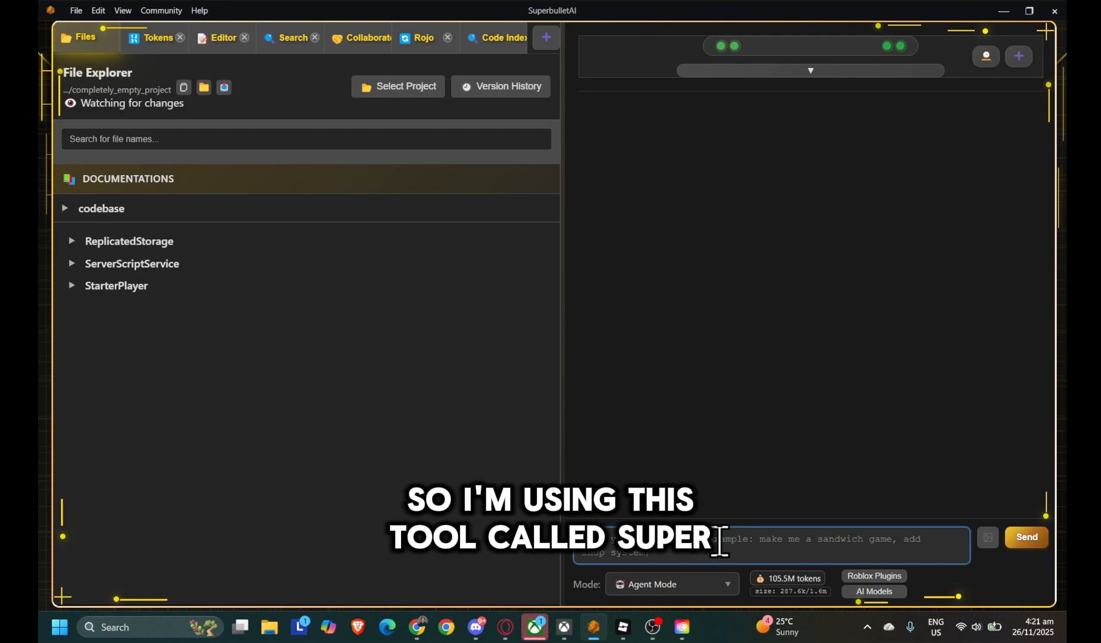
type("let's add a fireball")
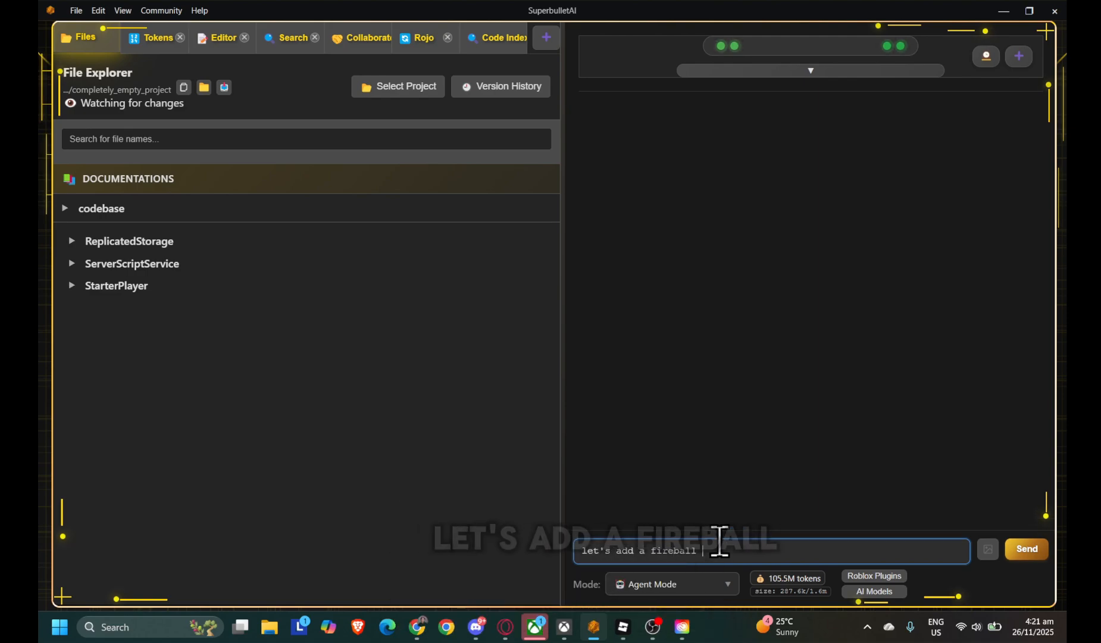
left_click(1026, 549)
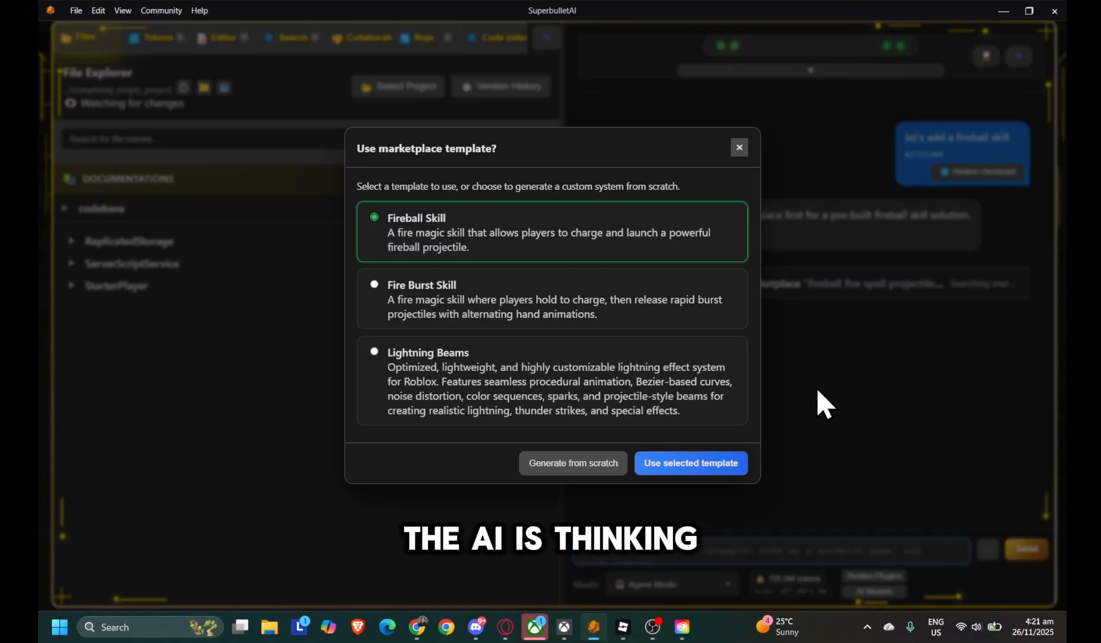
- Pick the Fireball Skill template and approve Skill System, Rock Debris, DamageHandler and RockModule update
left_click(690, 462)
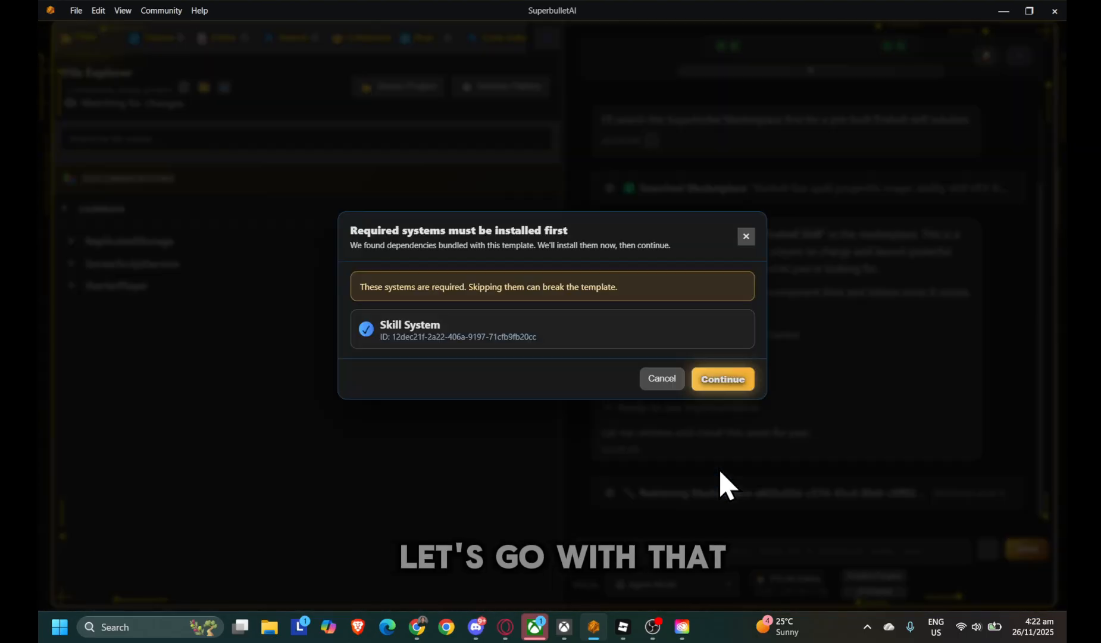
left_click(722, 378)
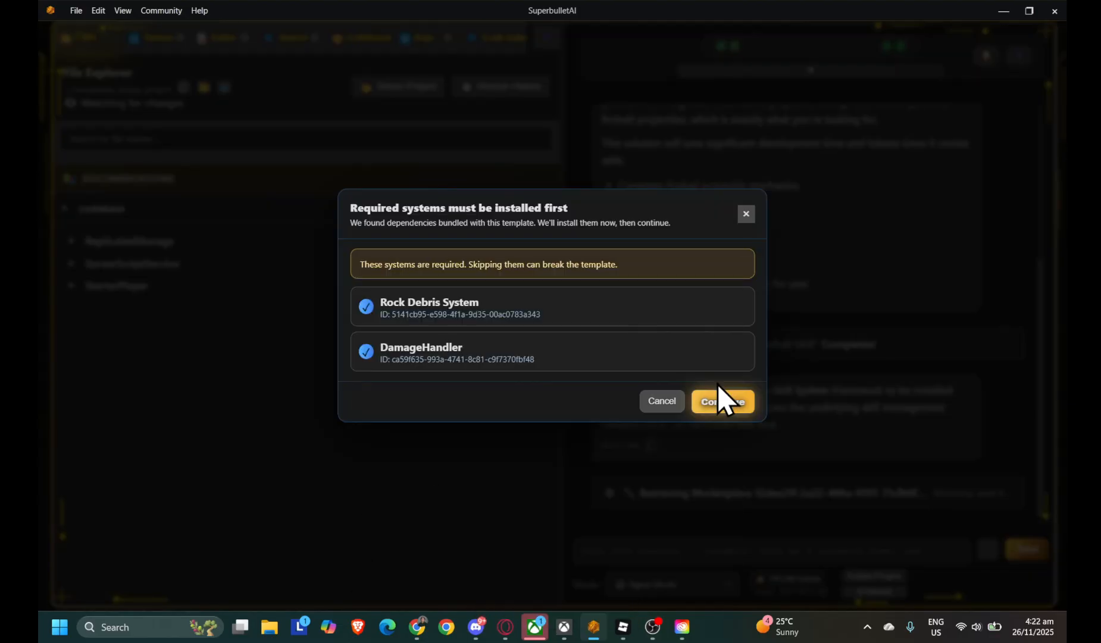
left_click(721, 400)
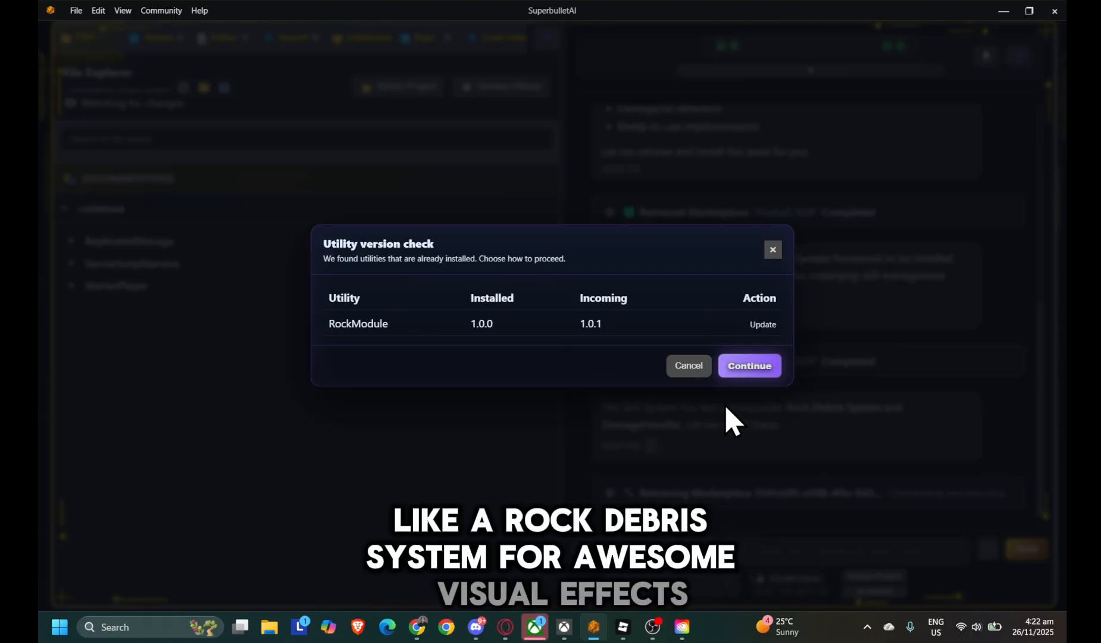
left_click(749, 365)
type("OVERWRITE")
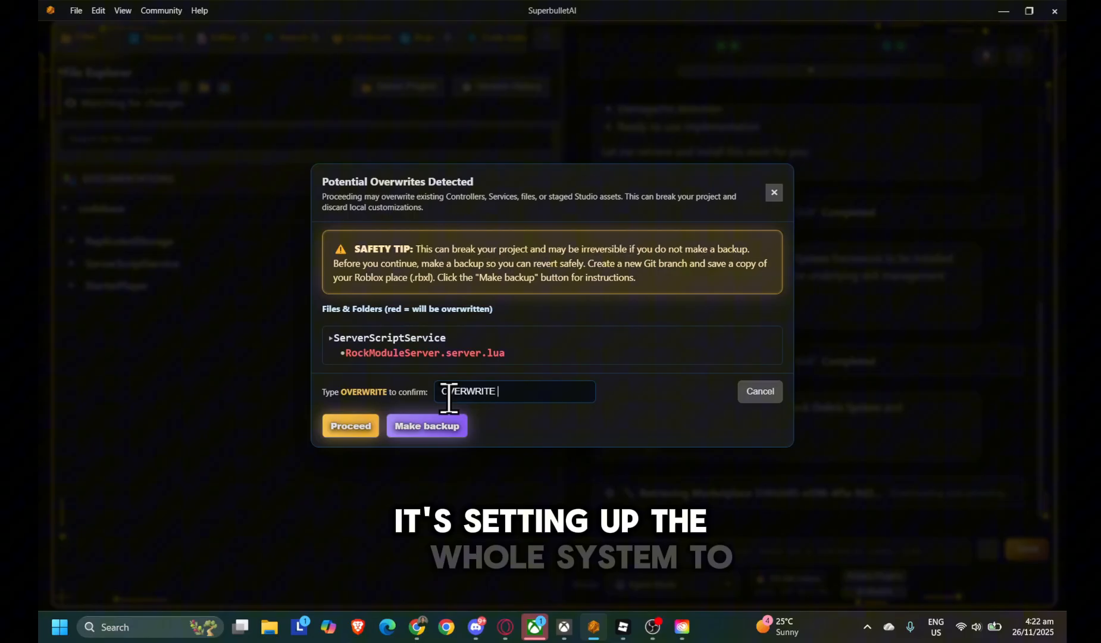
- Proceed with the rock module overwrite and reply 'yeah let's remove it and continue'
left_click(349, 426)
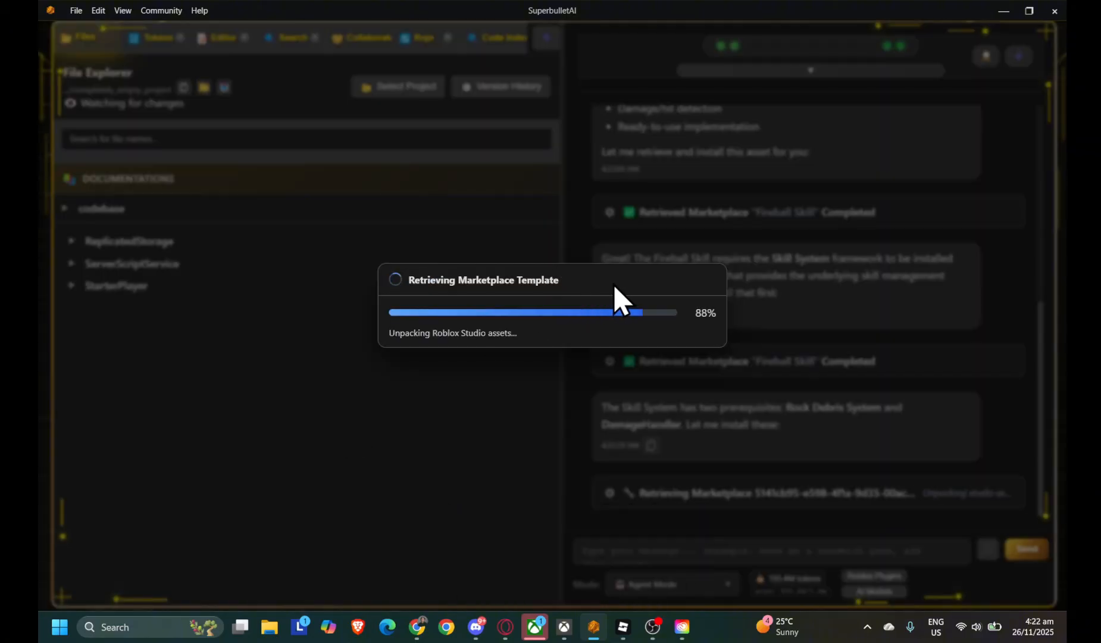
mouse_move(843, 369)
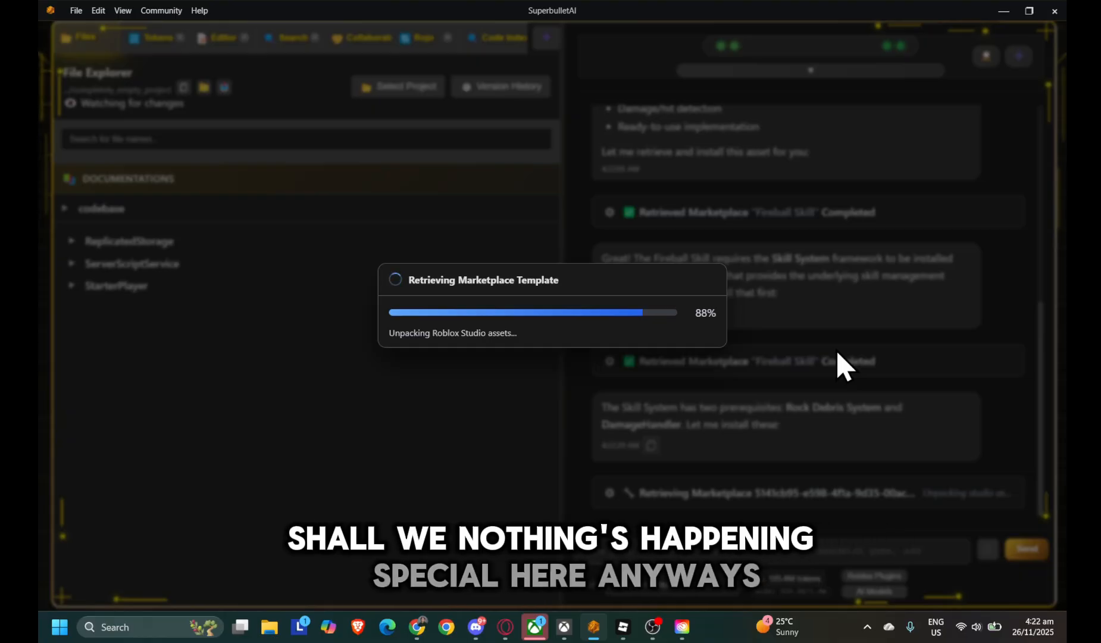
type("yeah let's remove it and continue th")
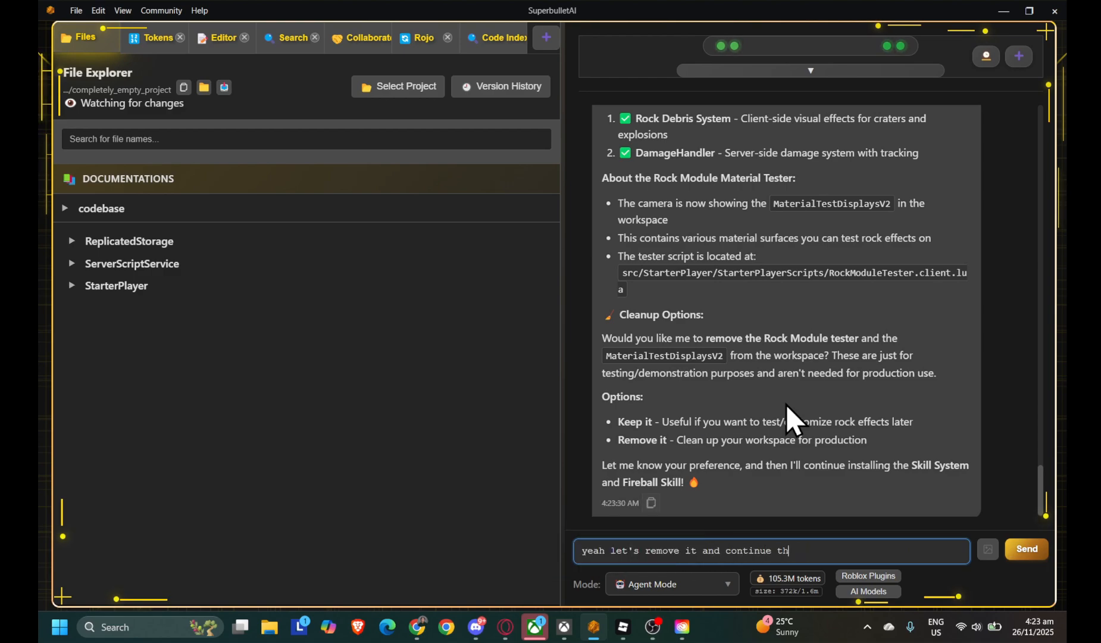
left_click(1026, 548)
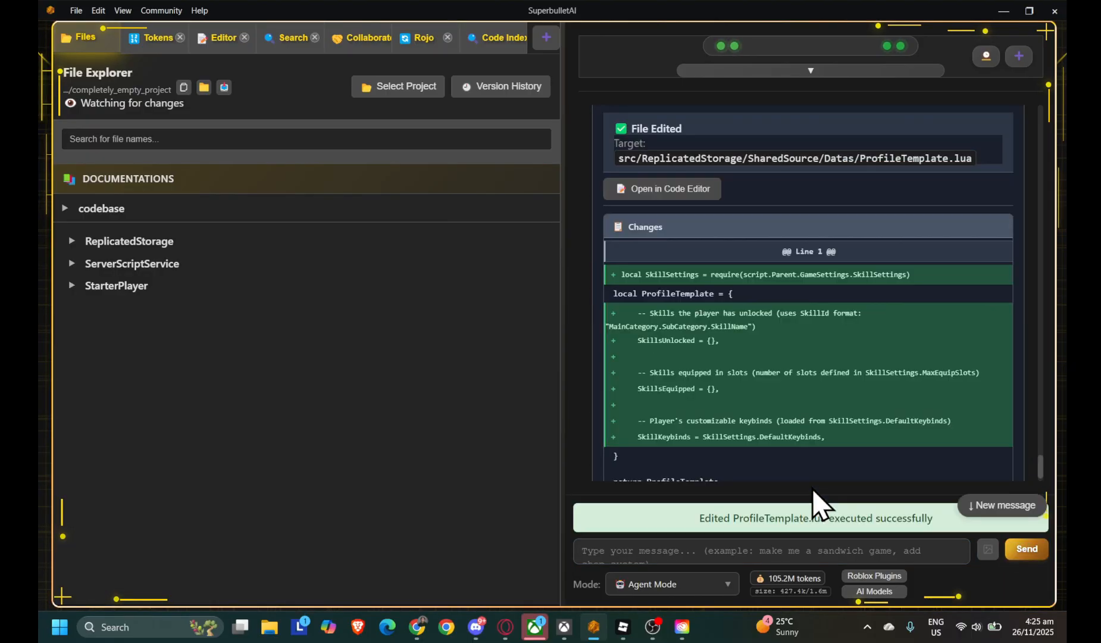
left_click(1026, 549)
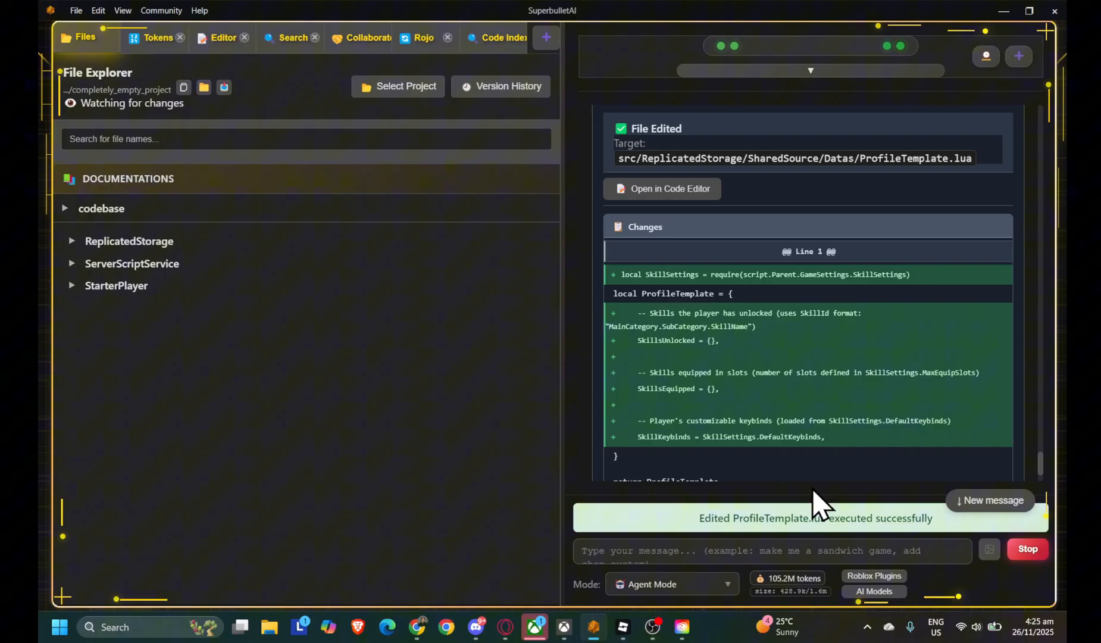
scroll("down", 3)
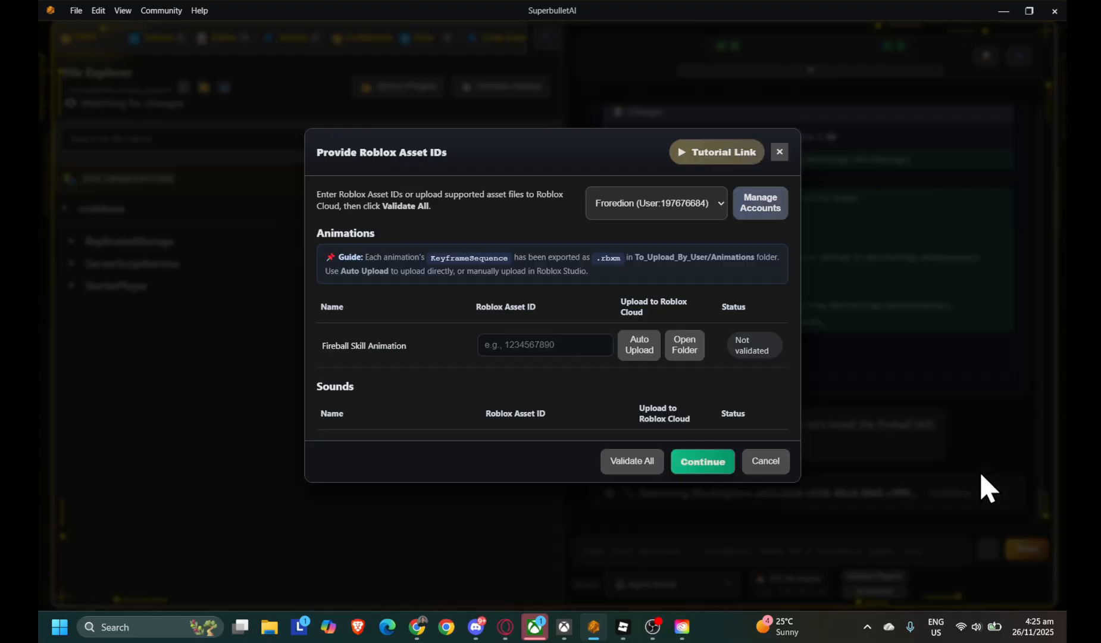
- Auto-upload the Fireball Skill Animation and approve overwriting SkillController and SkillService
left_click(637, 345)
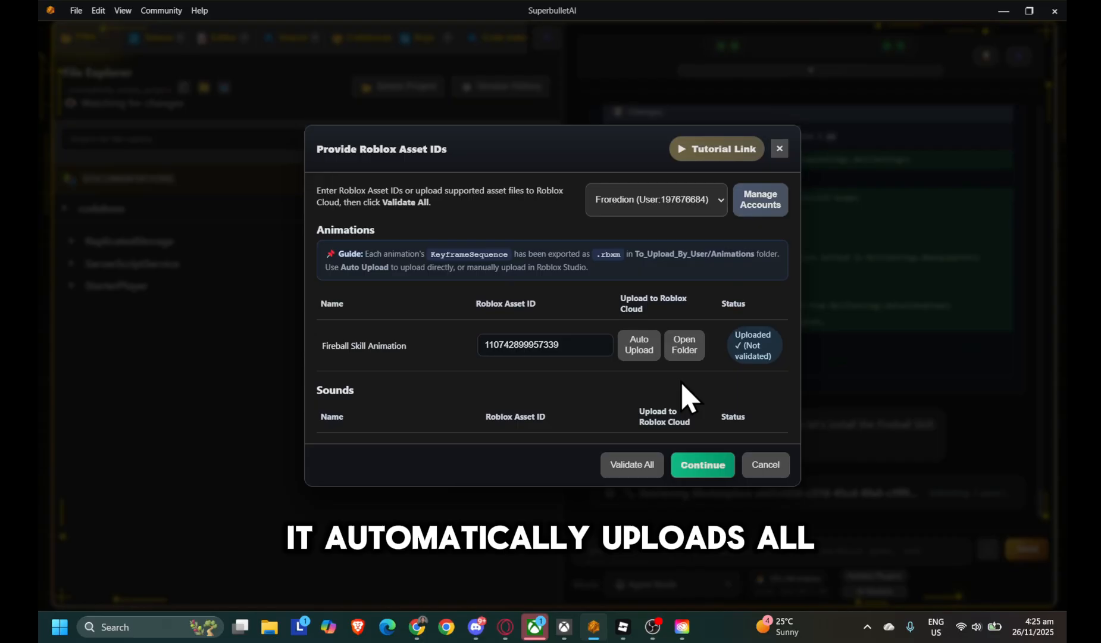
left_click(631, 464)
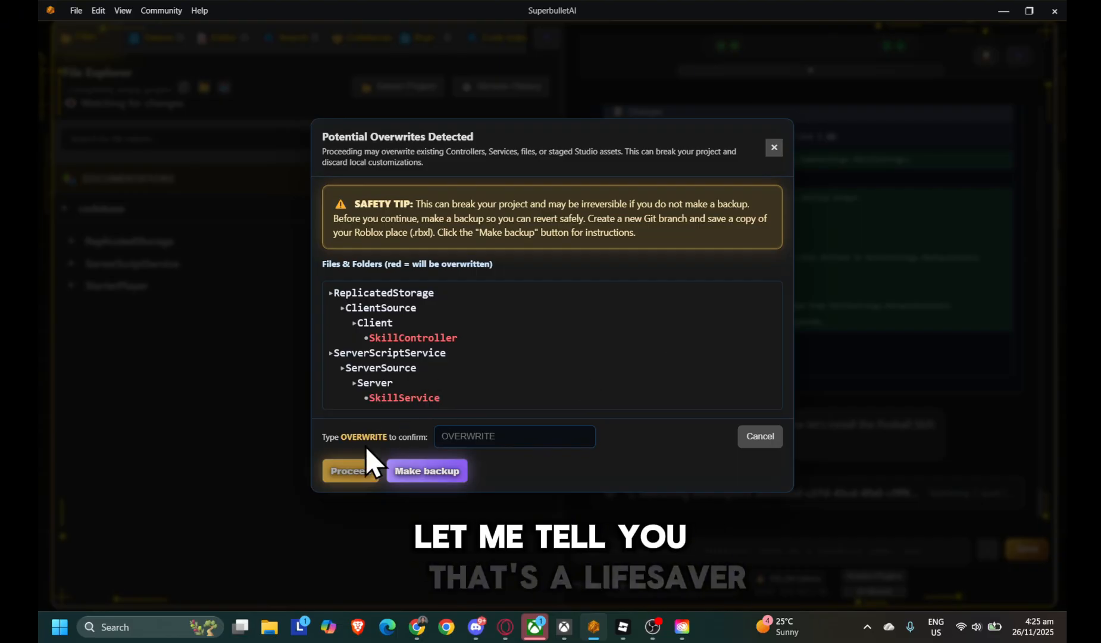
left_click(348, 470)
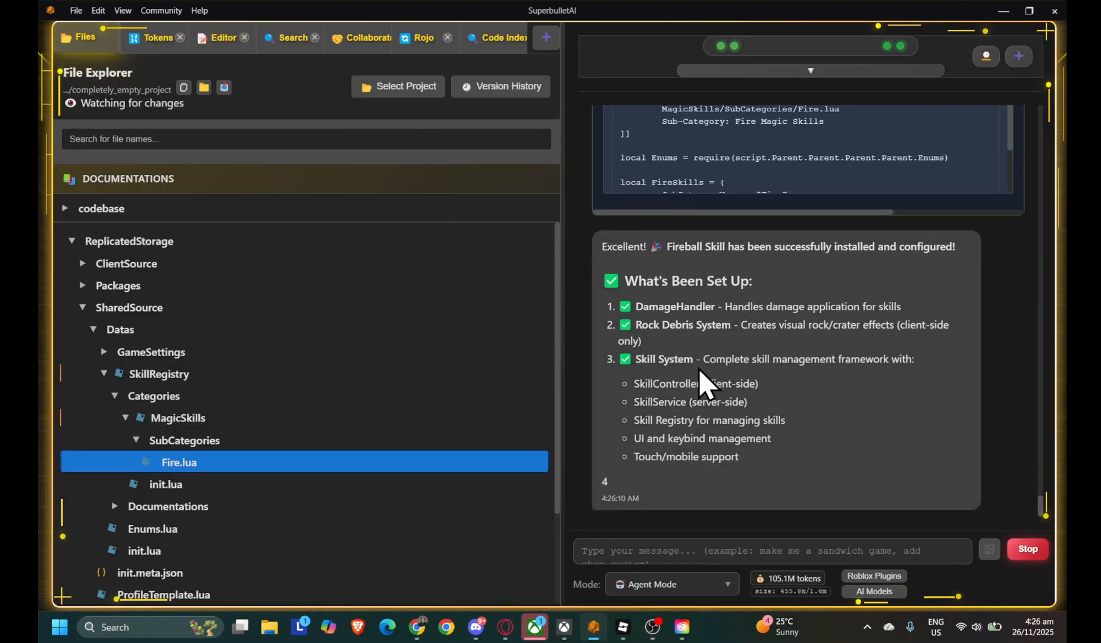
- Scroll through the 'What's Been Set Up' Fireball summary in the chat
scroll("down", 3)
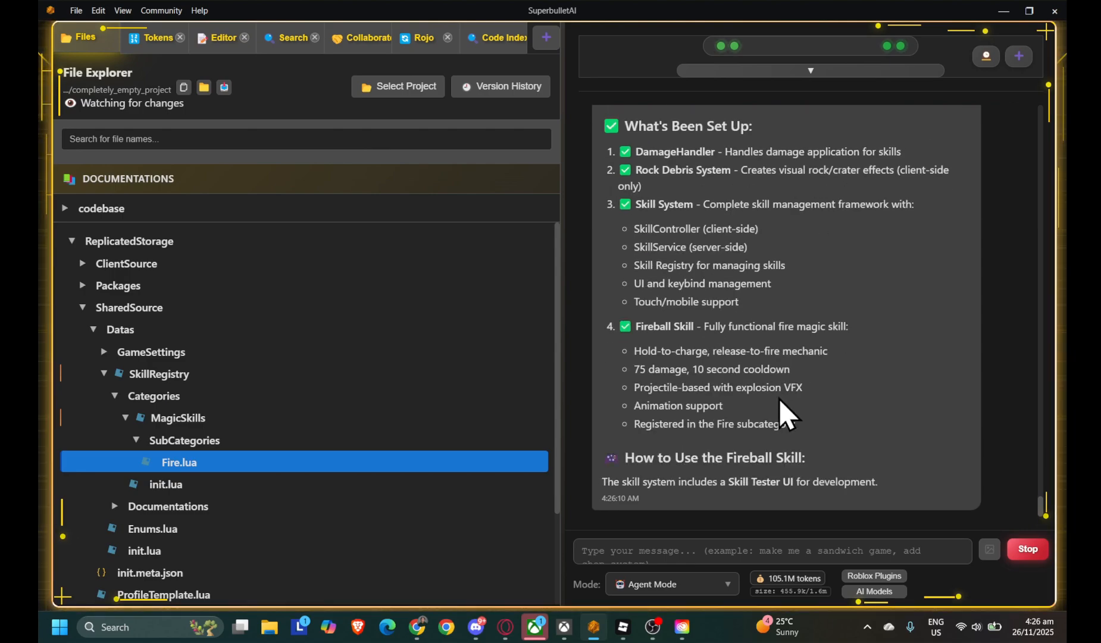
scroll("down", 3)
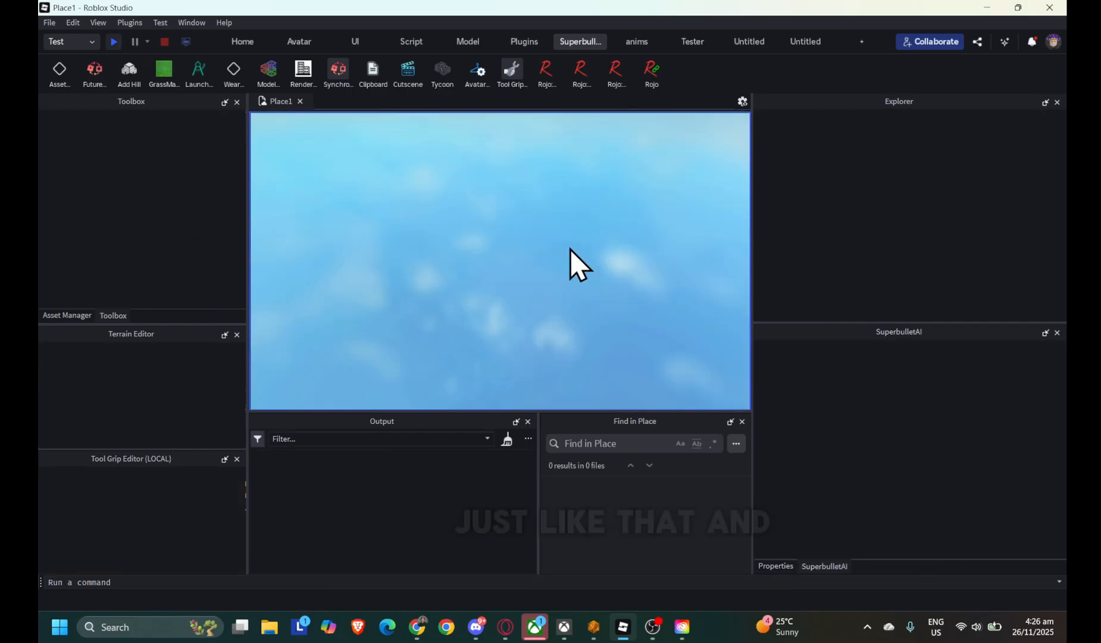
- Sync SkillController via Rojo, close its script tab, and start a playtest
left_click(112, 42)
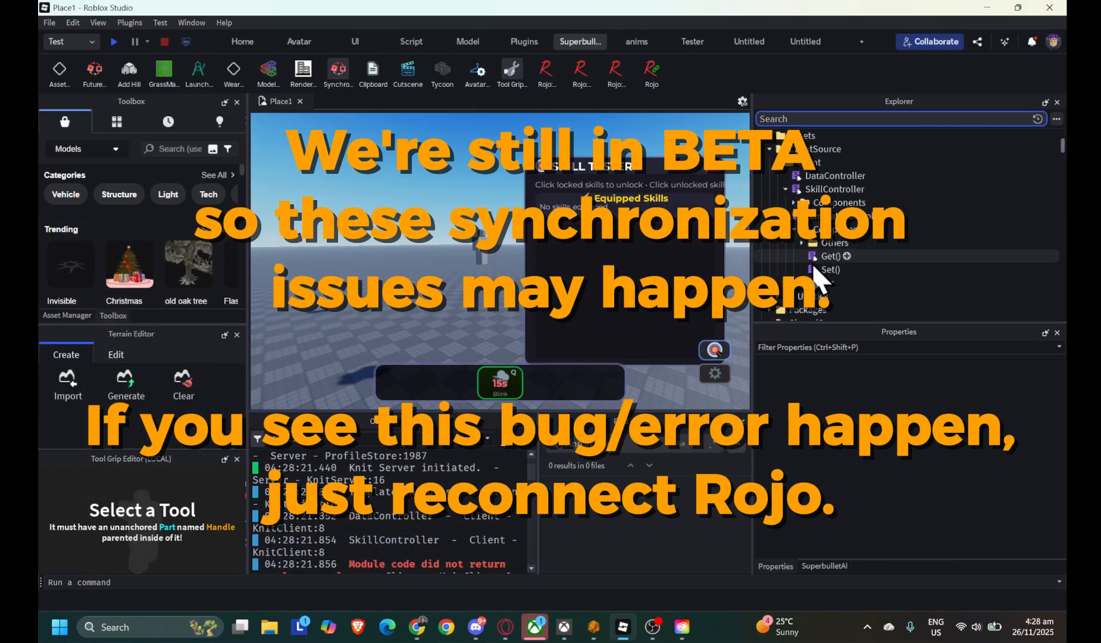
mouse_move(825, 161)
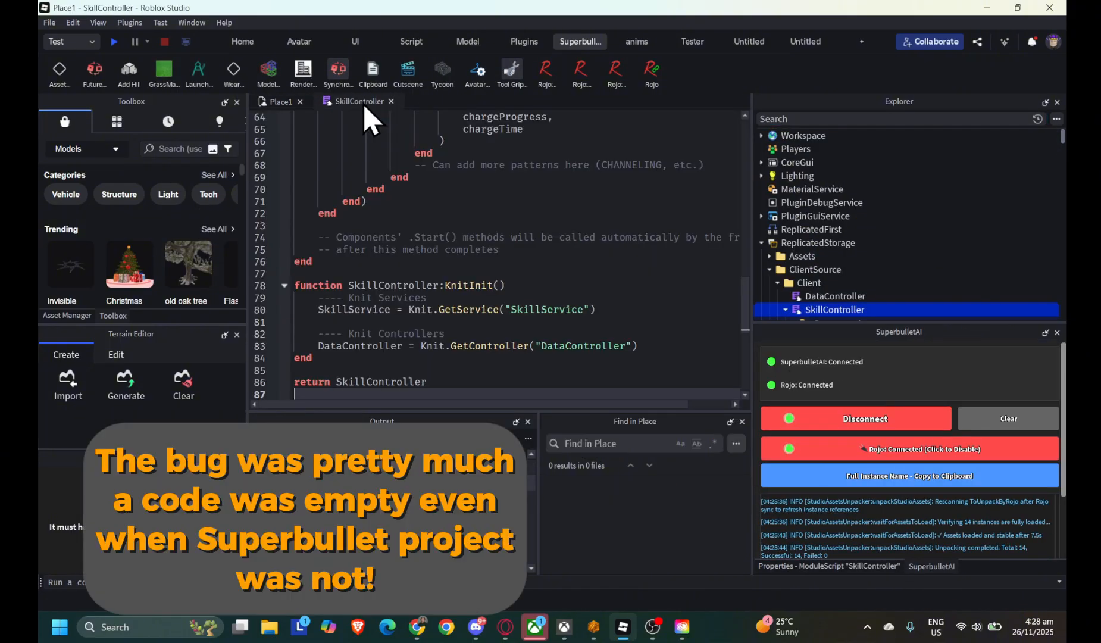
left_click(113, 41)
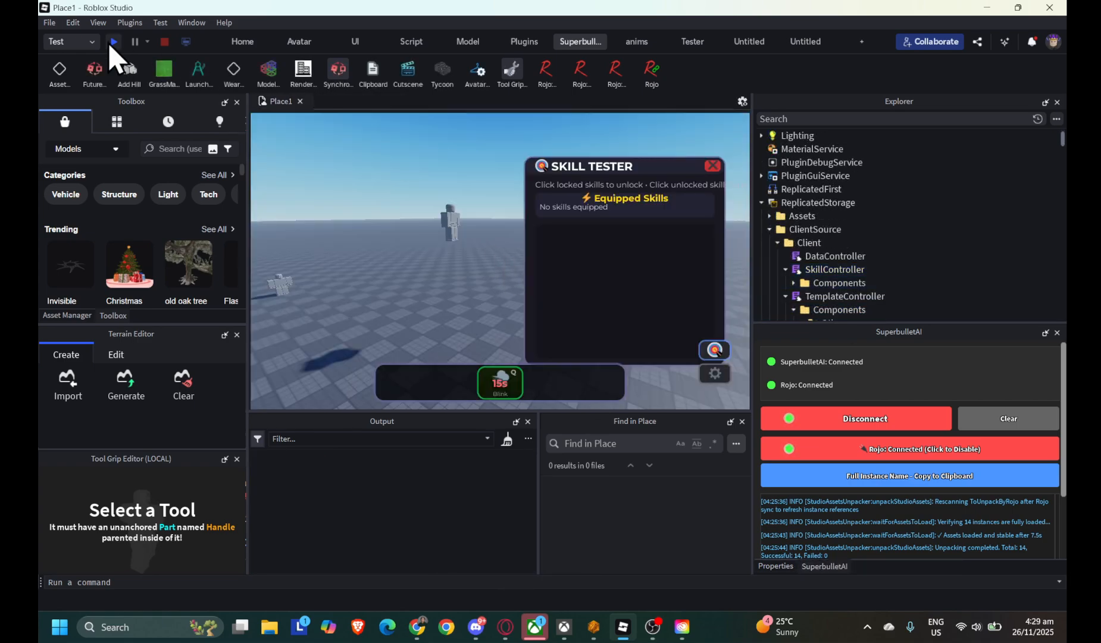
left_click(113, 42)
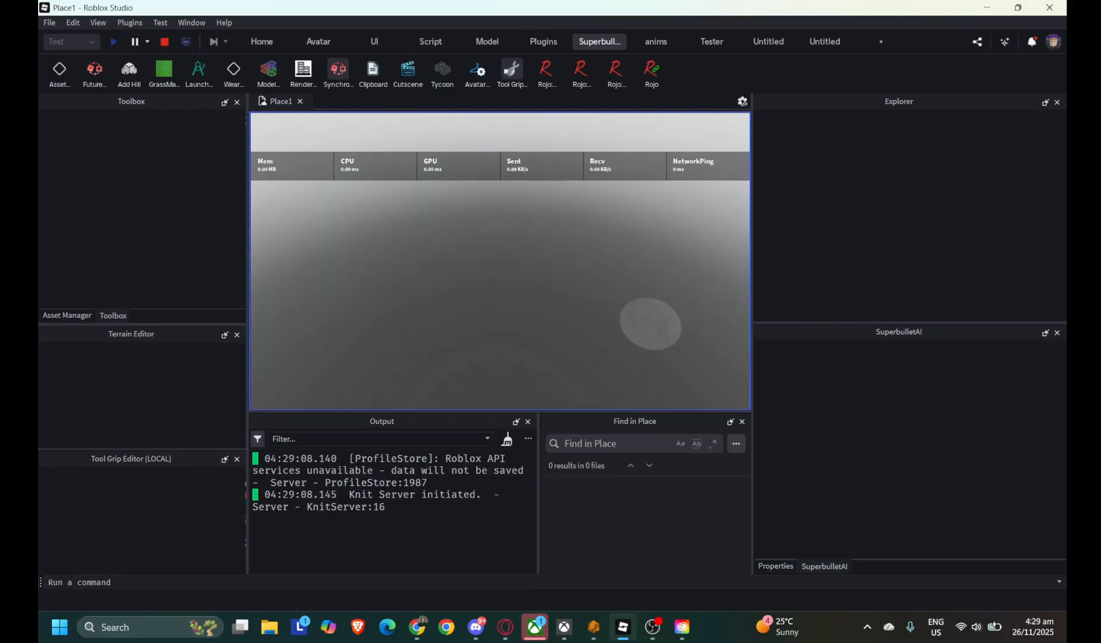
- Unlock the Fireball skill in the Skill Tester and equip it to the skill bar
left_click(114, 42)
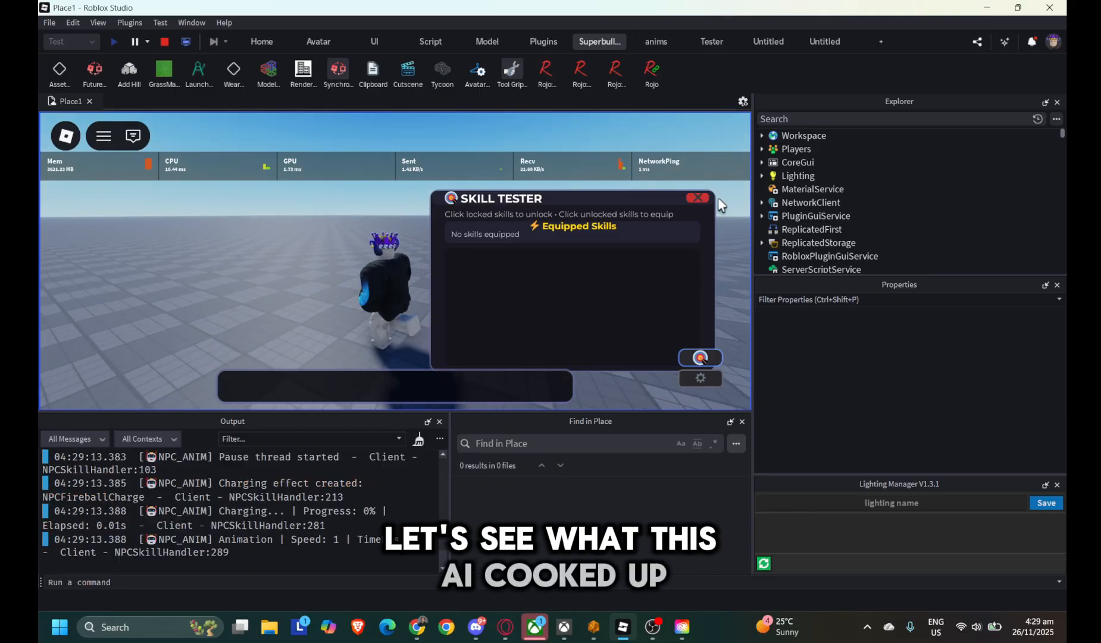
left_click(698, 198)
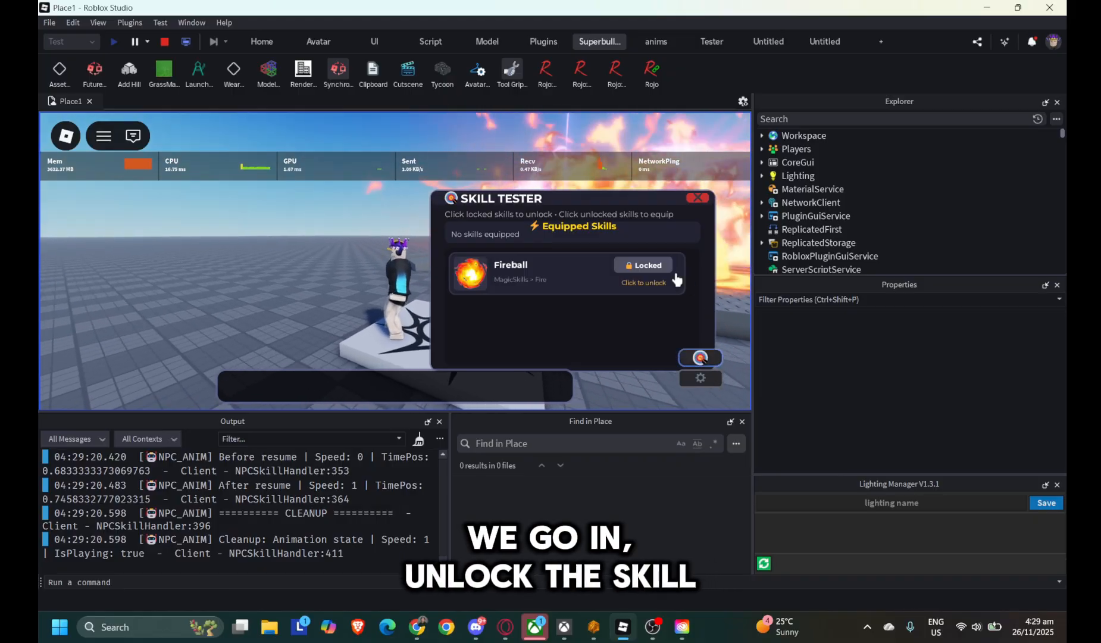
left_click(643, 265)
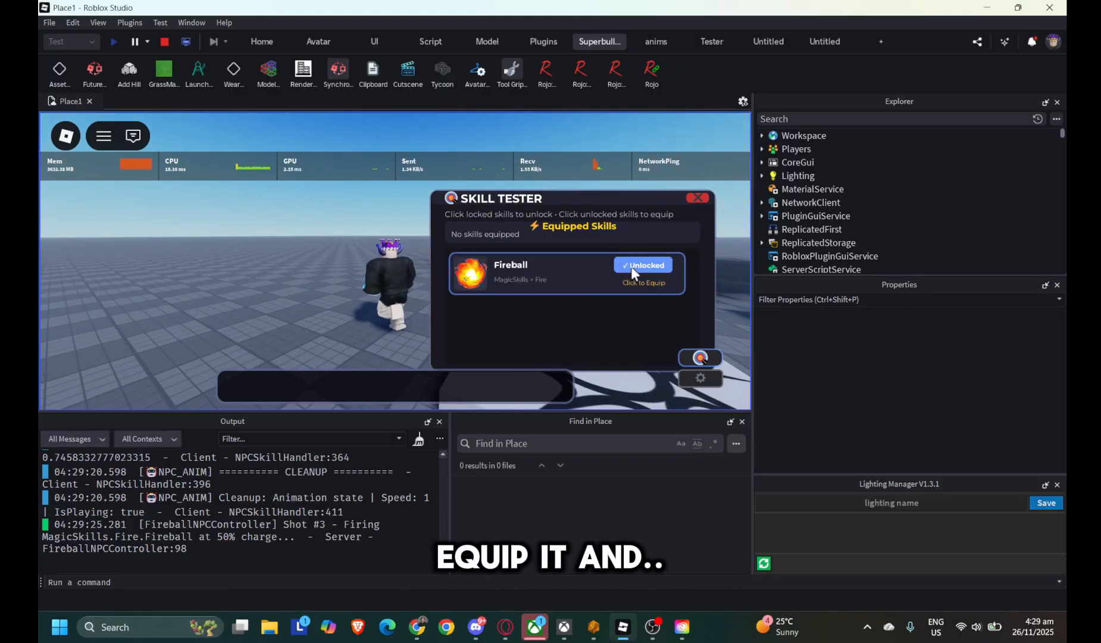
left_click(643, 273)
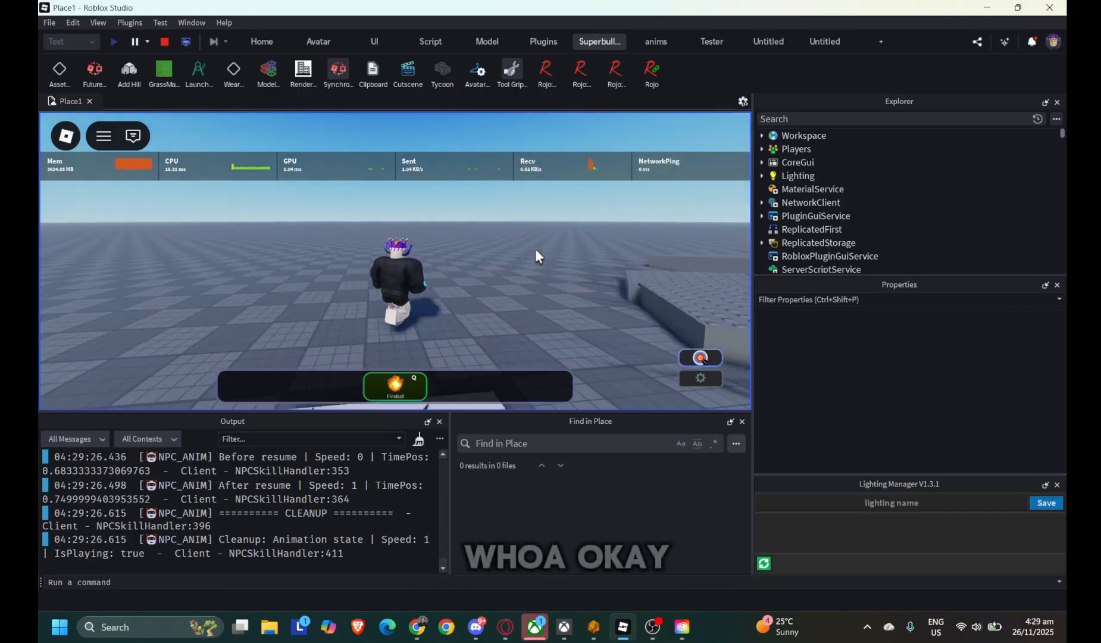